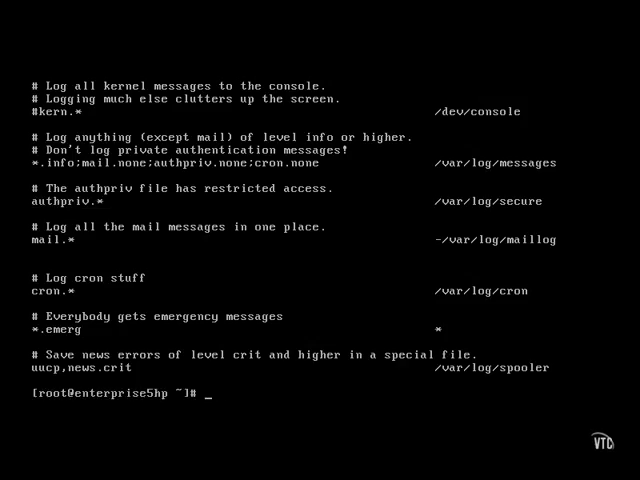
List the contents of /var/log with ls
text(ls /var/log/)
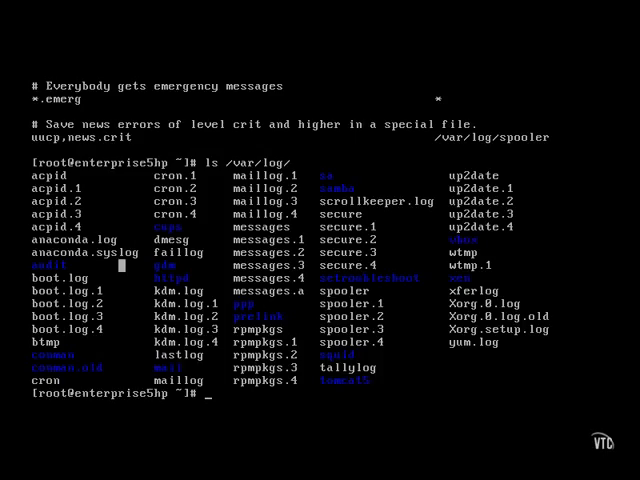
List /var/log/audit to show audit.log and its three rotated copies
text(ls /var/log/audit/)
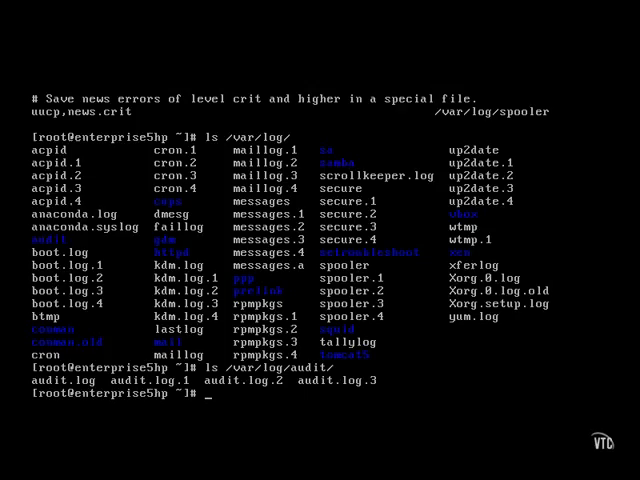
text(ls /var/l)
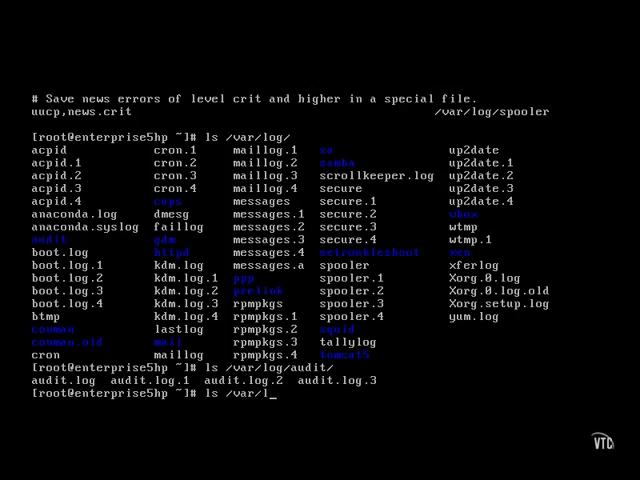
List /var/log/cups to show access_log, error_log and page_log
key(Return)
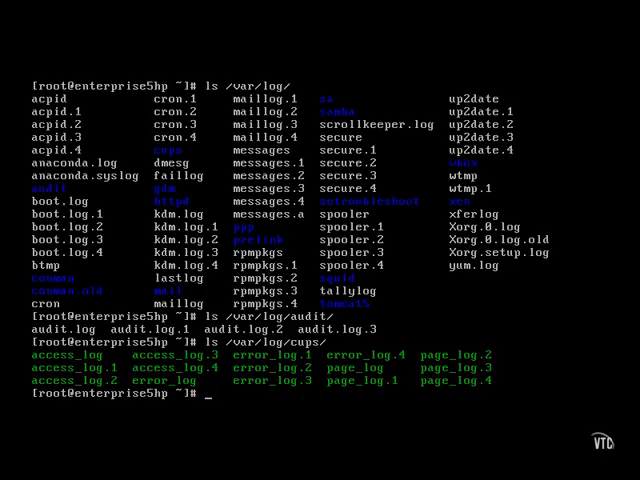
text(ls /var/l)
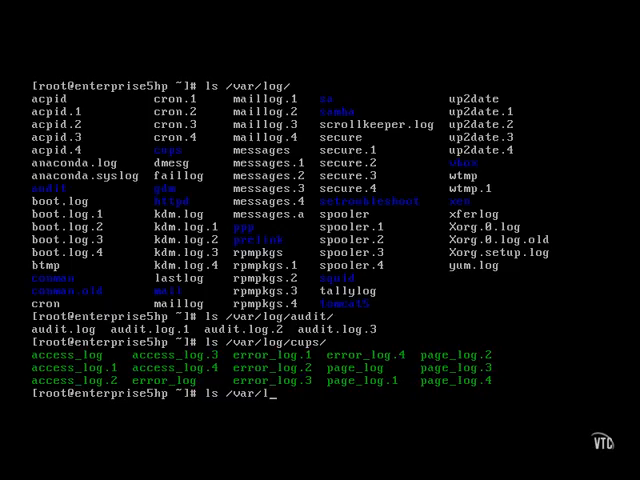
text(og)
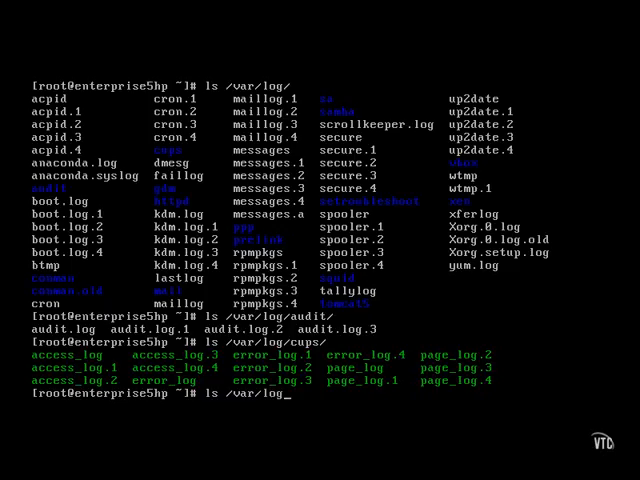
List /var/log/httpd to show the access, error, ssl and nss logs
text(httpd/)
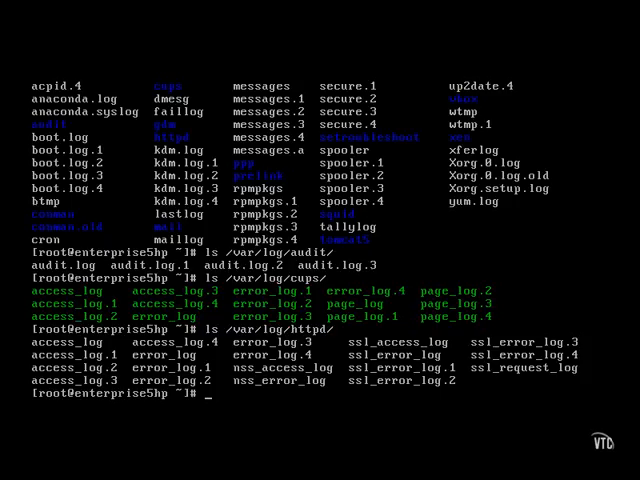
View the security log under /var/log in vi, showing sshd, sudo and su entries
text(vi /var/log/)
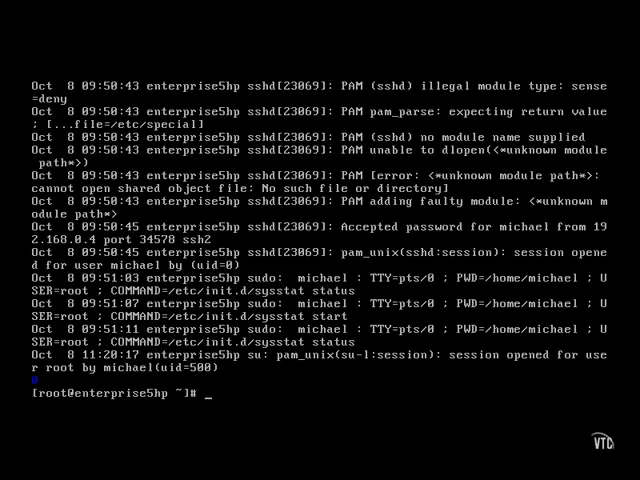
List /var/log/setroubleshoot, showing the three setroubleshootd logs
text(ls /va)
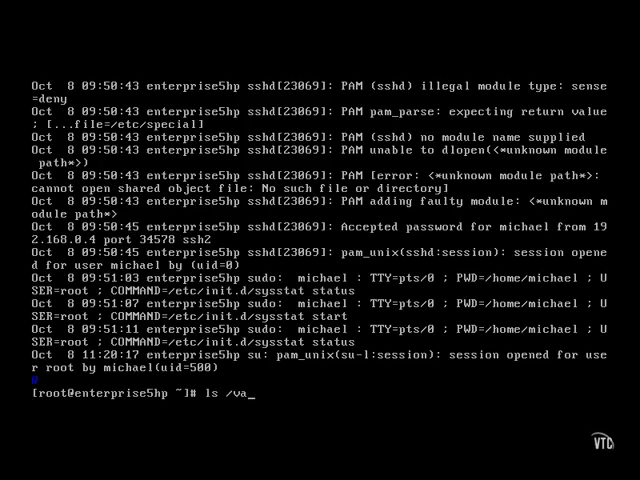
text(r/log)
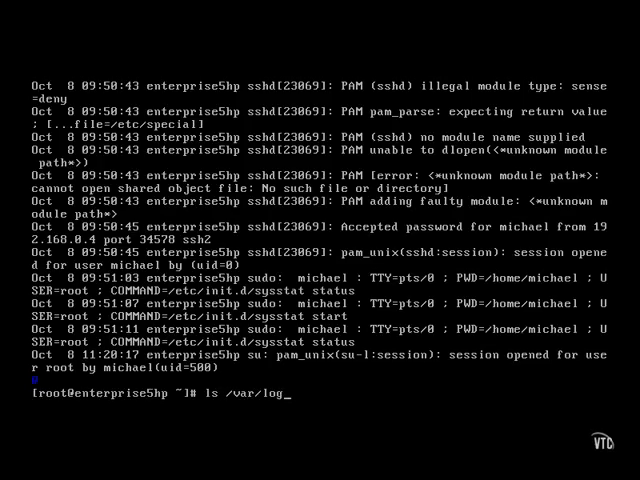
text(setroubleshoot/)
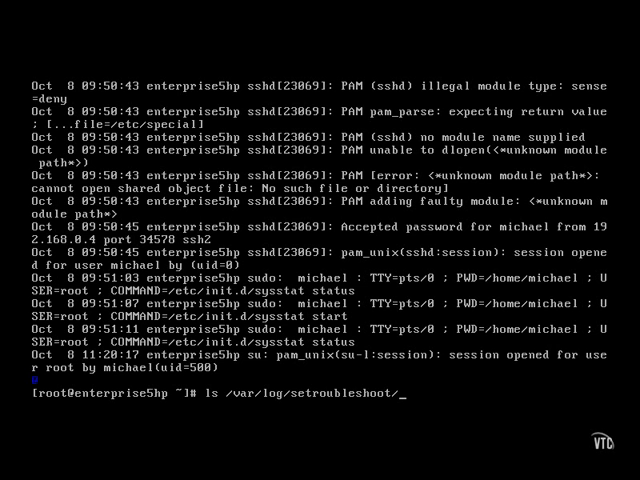
key(Return)
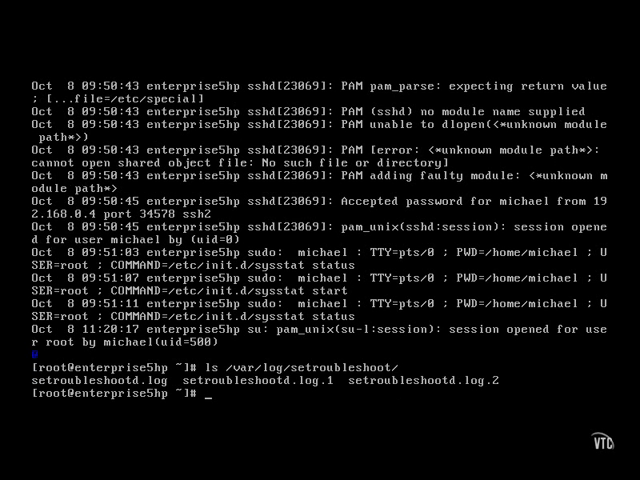
Open /etc/syslog.conf in vi
text(vi /etc/)
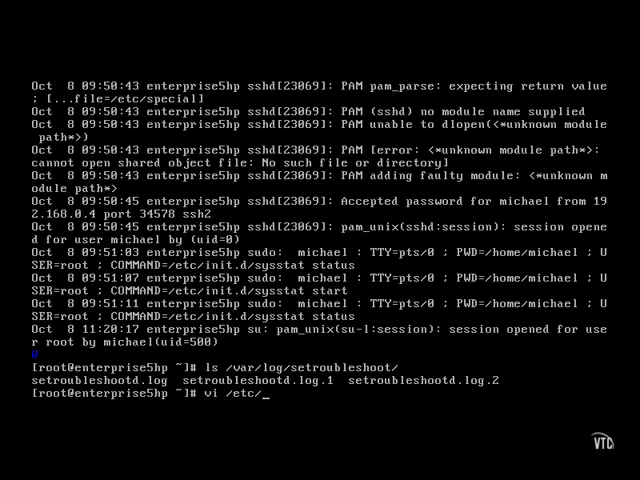
text(syslog.conf)
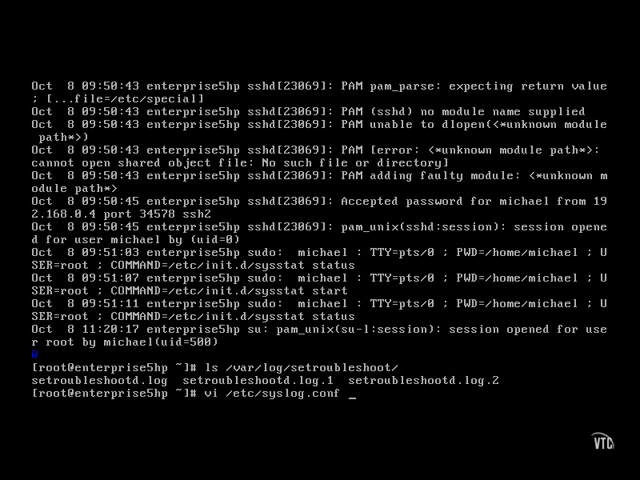
key(Return)
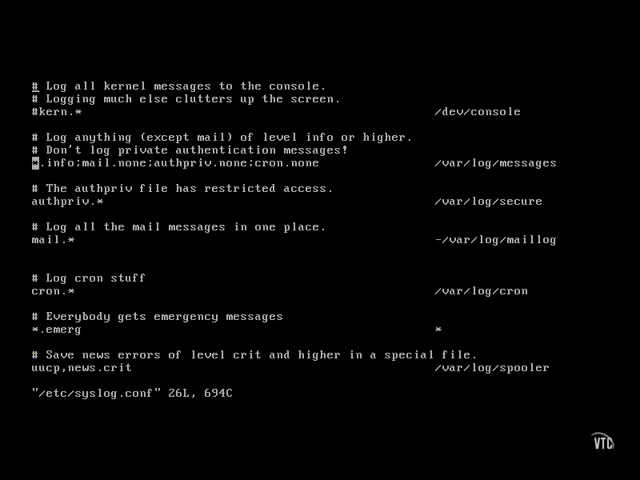